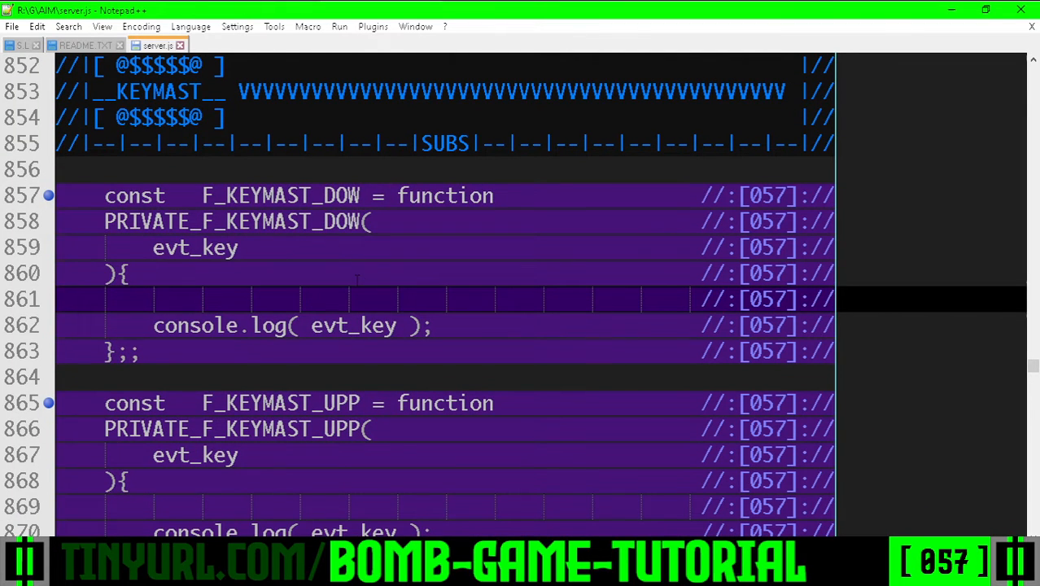
- Select F_KEYMAST_DOW, check its console.log line, and scroll down to F_KEYMAST_INI
double_click(281, 195)
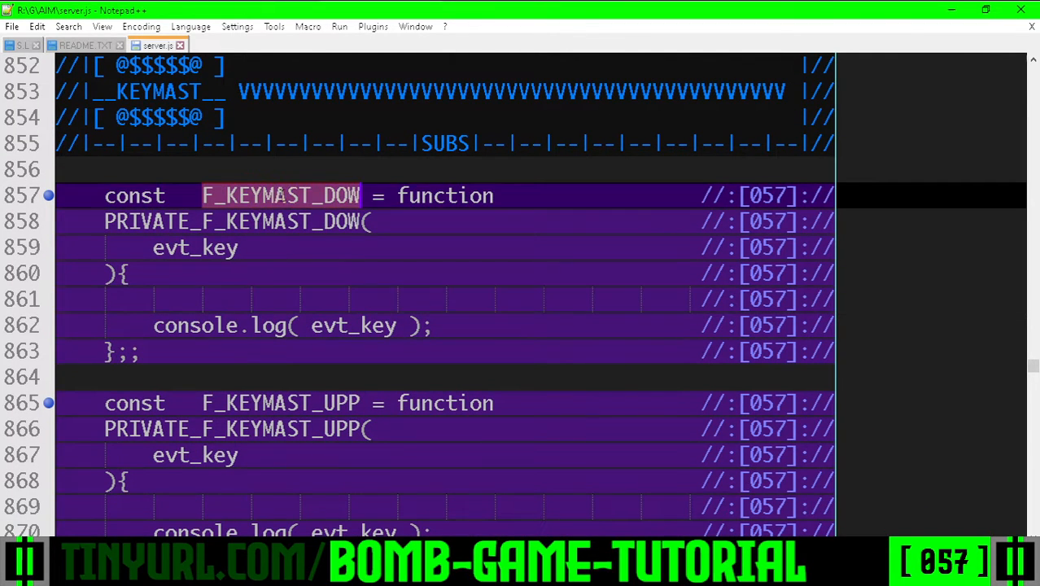
click(153, 325)
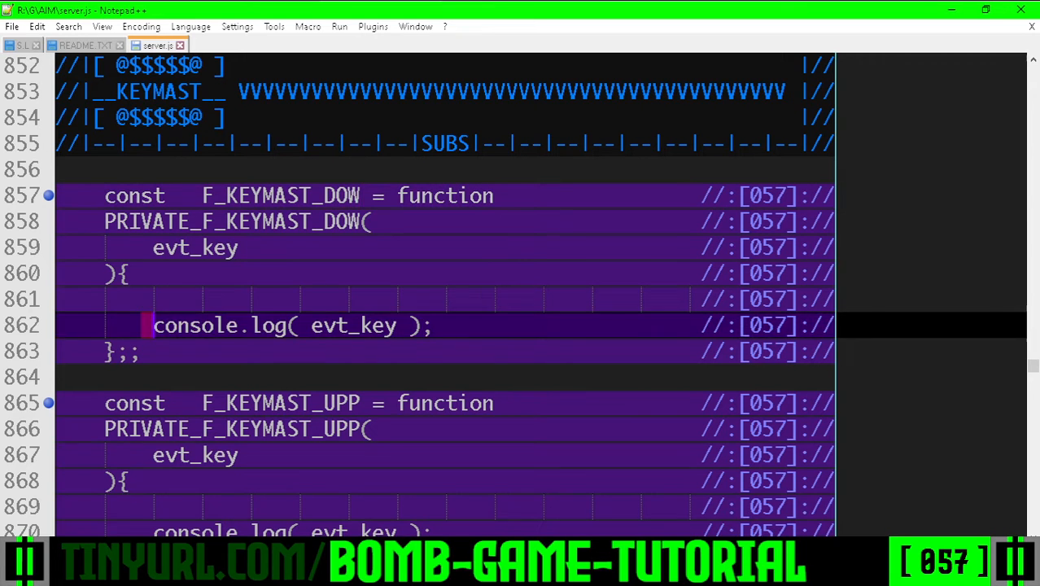
scroll(down, 3)
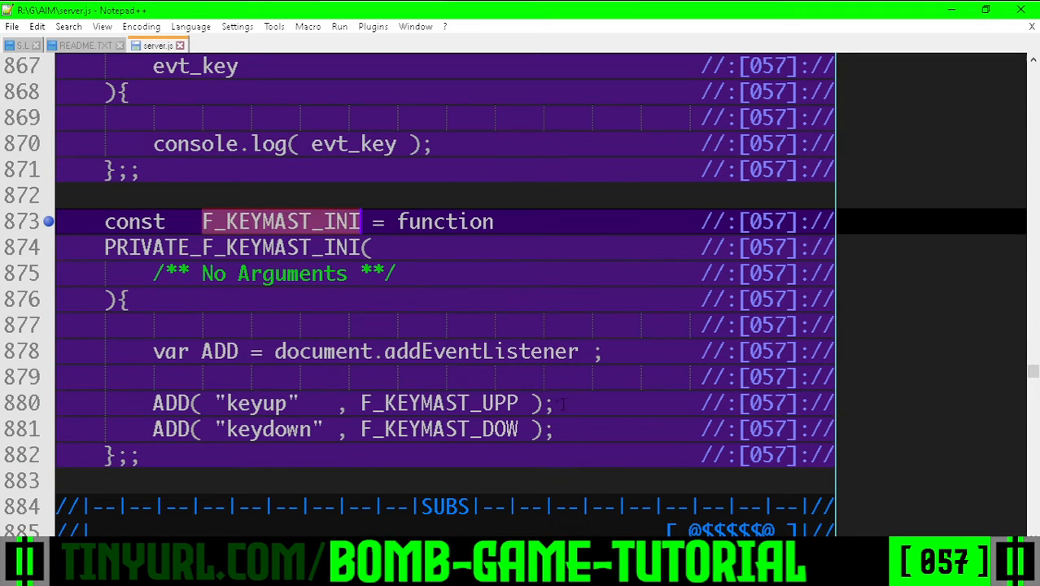
- Find F_KEYMAST_INI's call in the client onload block, right after F_INI_CLI
double_click(437, 429)
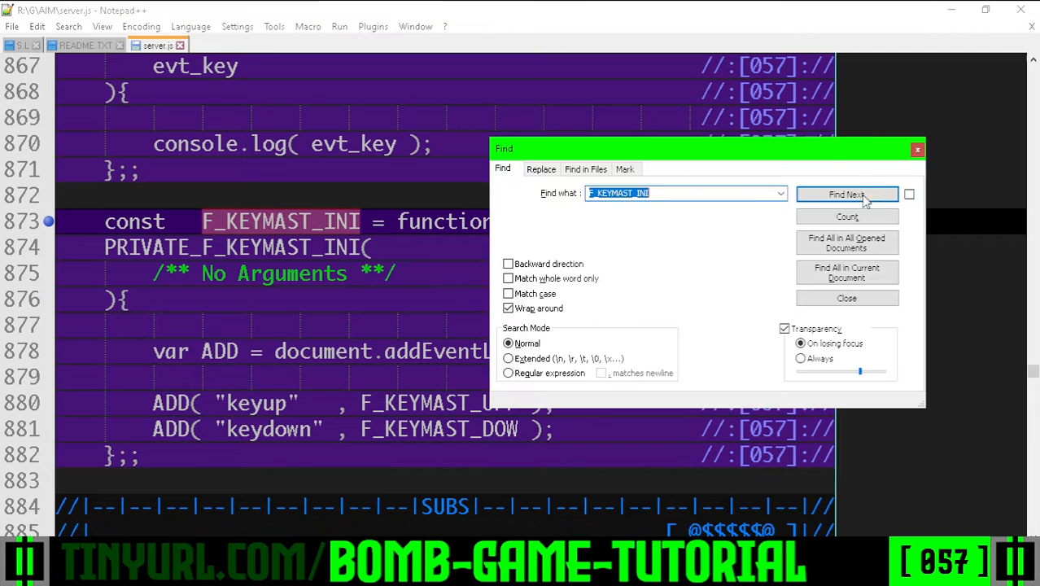
click(847, 193)
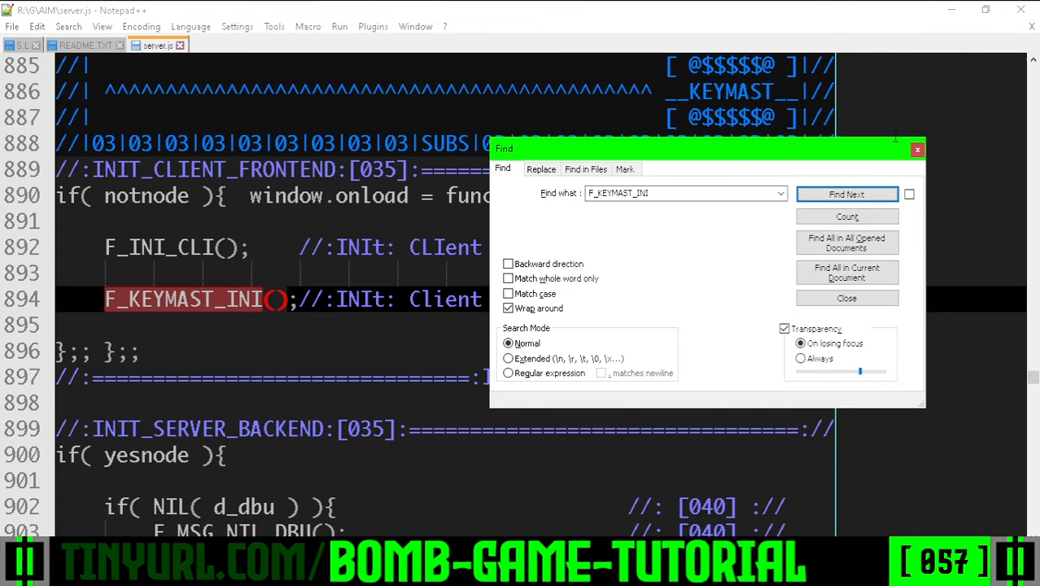
click(917, 150)
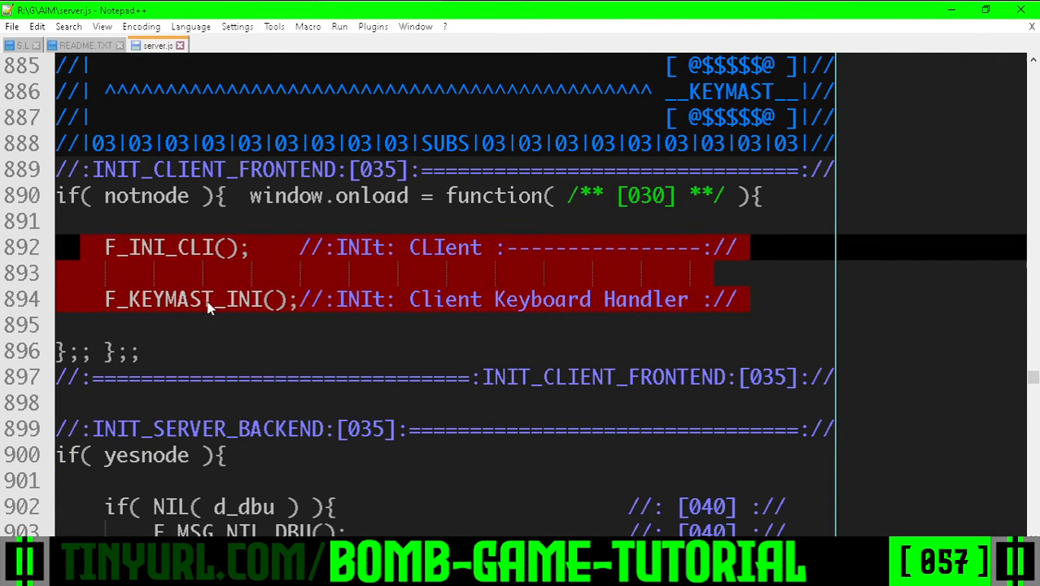
- Review the key_evt and F_INI_KEYMAST FIX declarations, then jump to line 1
scroll(up, 3)
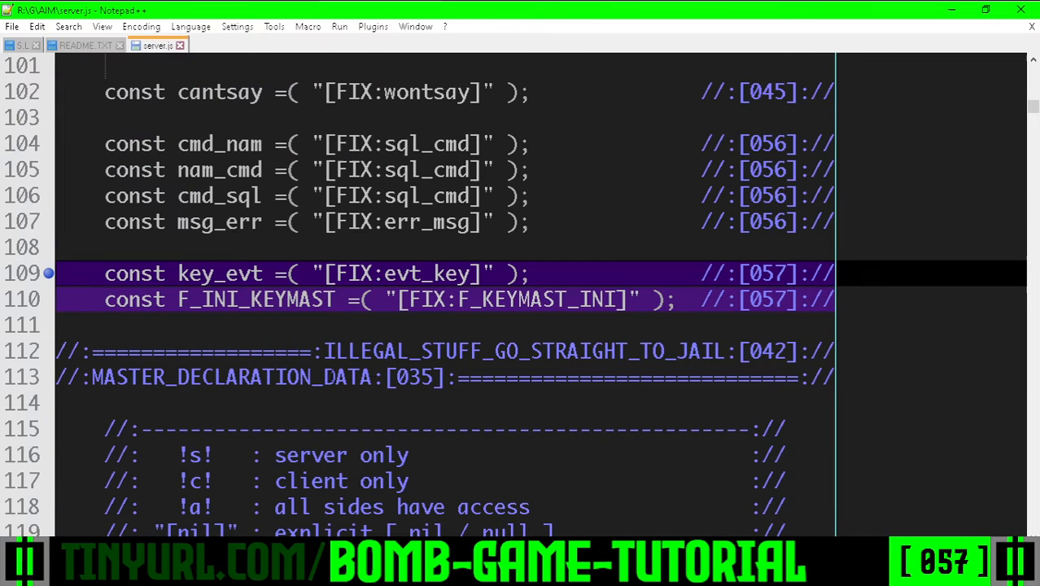
double_click(220, 273)
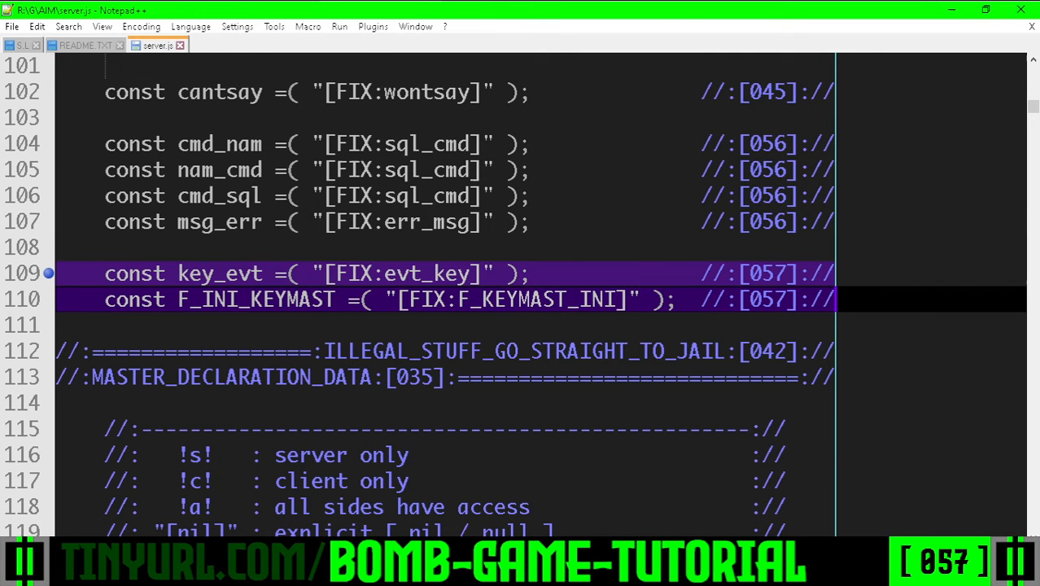
key(ctrl+Home)
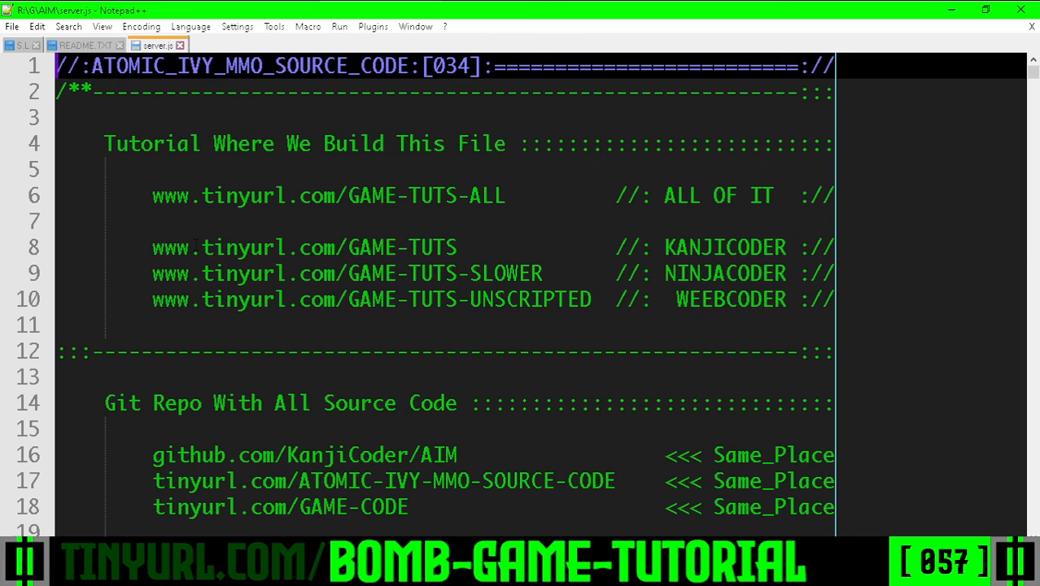